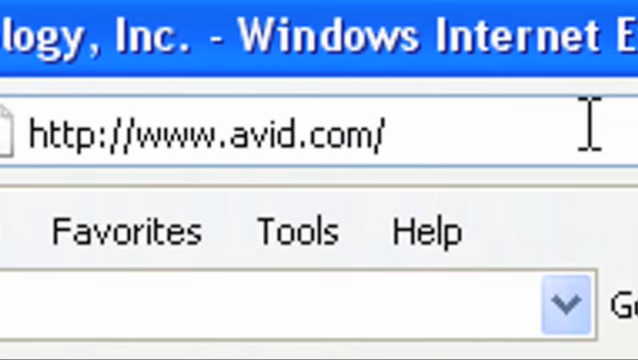
- Navigate from avid.com to the clip list showing the SPIRIT-4K DATACINE tape name and TC Start
type("metaful")
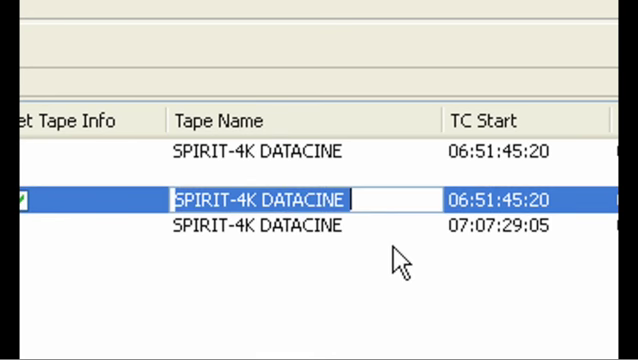
type("101")
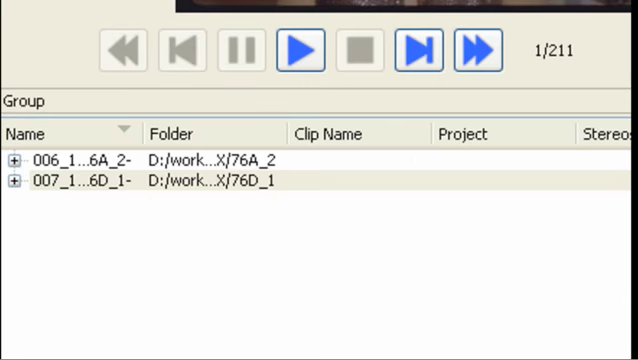
- Create a new transcode for the expanded 006_122_76A_2 DPX group via its right-click menu
left_click(70, 160)
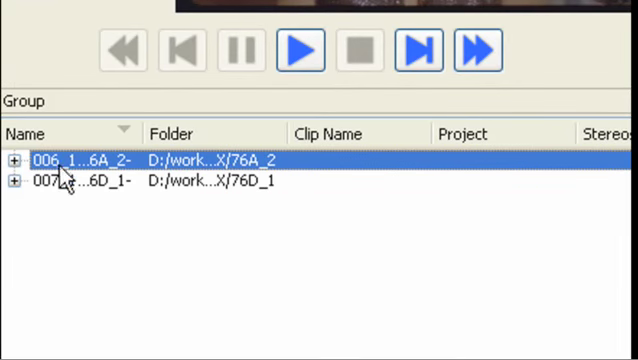
left_click(16, 158)
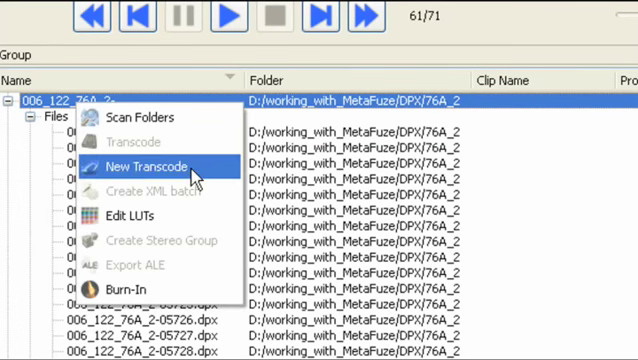
left_click(132, 158)
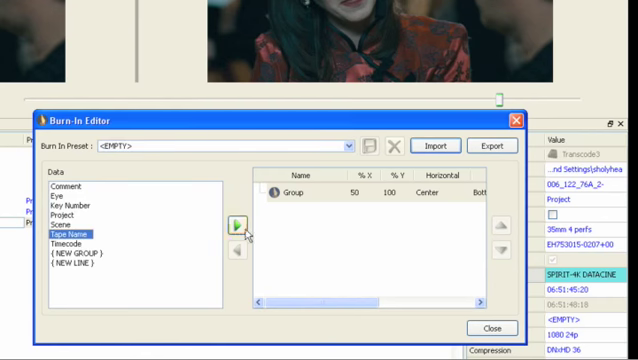
- Add Tape Name, a new line and Timecode to the burn-in and set its font to Impact
left_click(234, 220)
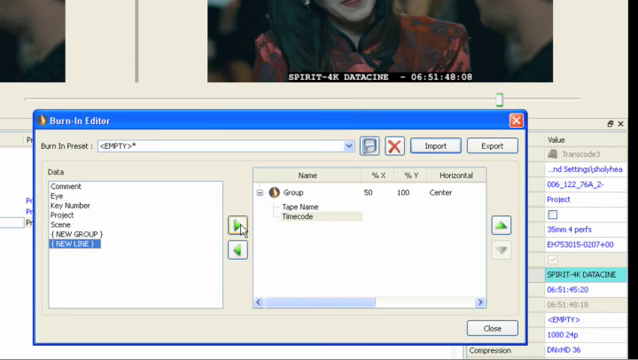
left_click(236, 218)
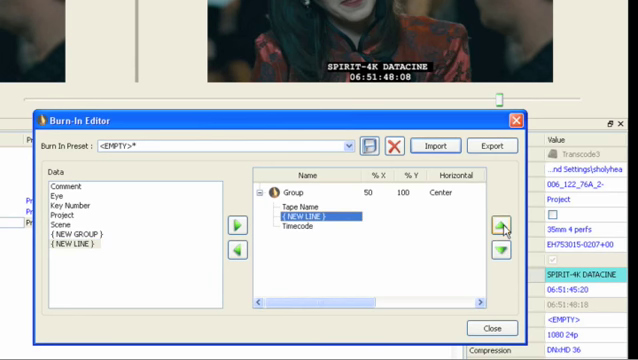
mouse_move(502, 224)
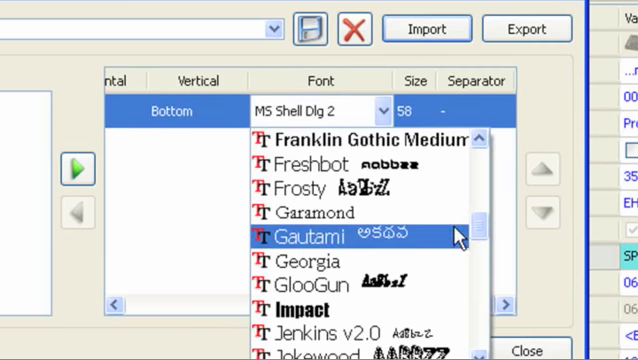
left_click(300, 308)
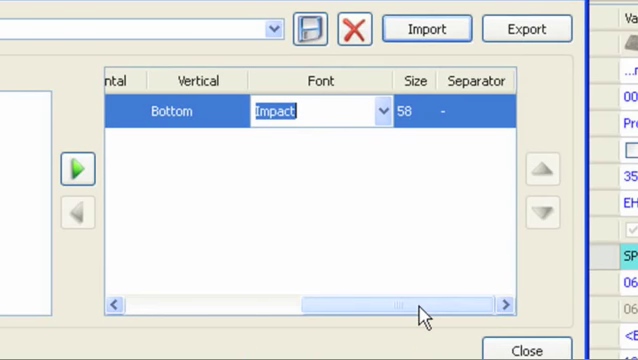
left_click(402, 112)
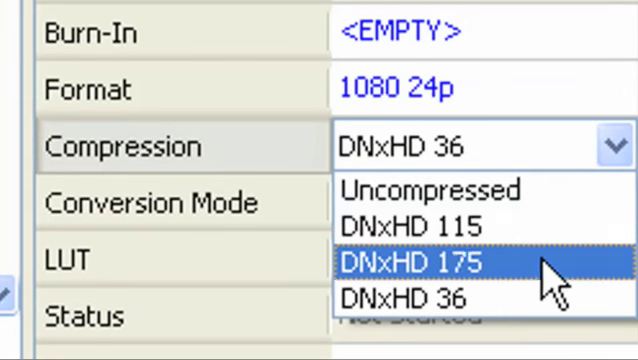
- Choose DNxHD 175 compression for the 1080 24p transcode
left_click(420, 296)
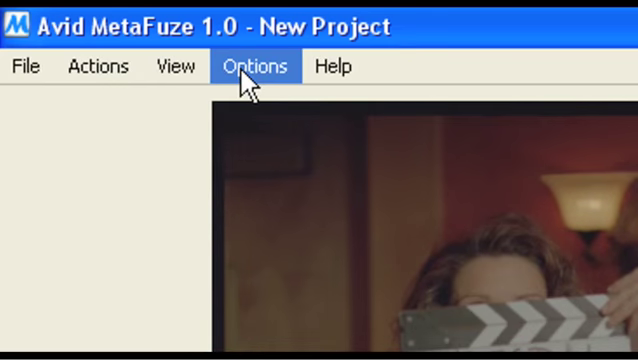
- Raise the local and remote thread counts in Options > Transcode Configuration
left_click(254, 66)
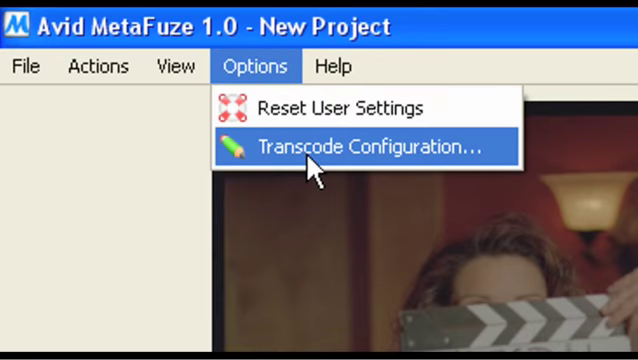
left_click(360, 148)
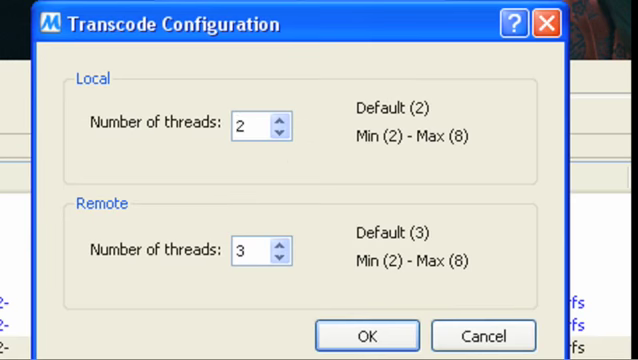
left_click(284, 120)
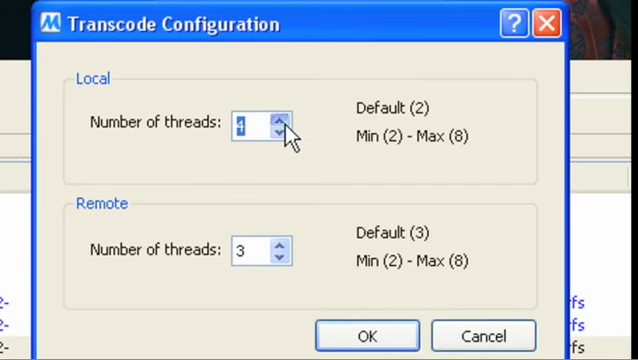
left_click(284, 118)
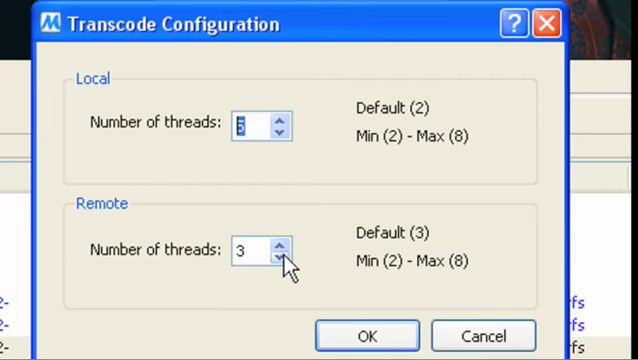
left_click(276, 248)
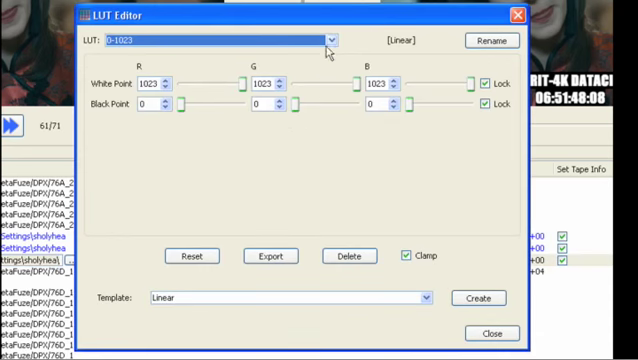
- Make a new LUT in the LUT Editor and browse templates such as Log to Lin
left_click(326, 40)
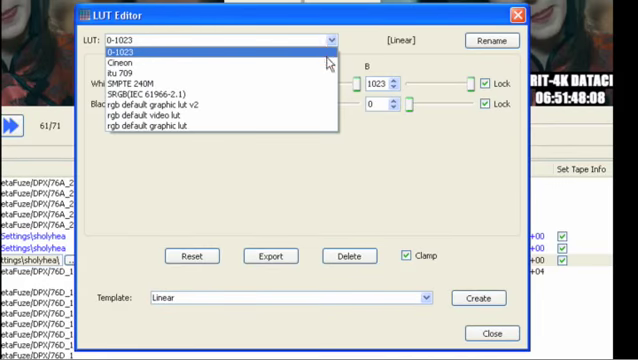
left_click(130, 72)
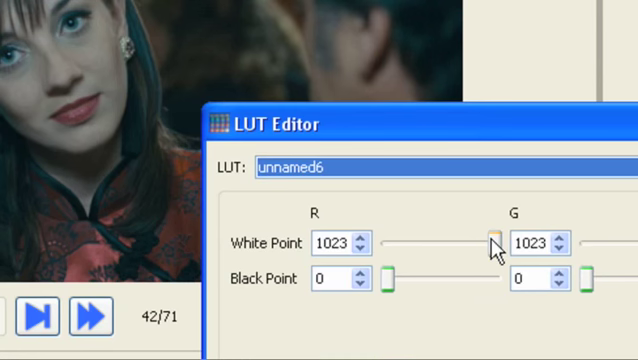
left_click(508, 150)
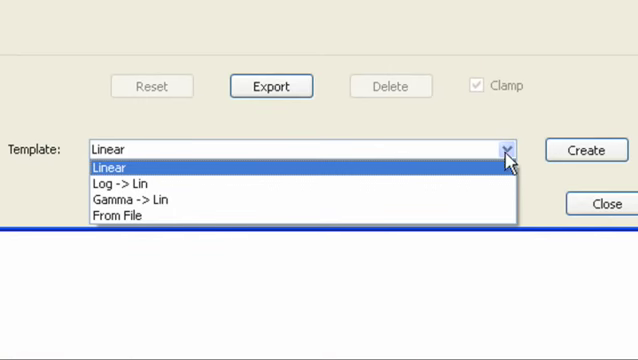
left_click(118, 216)
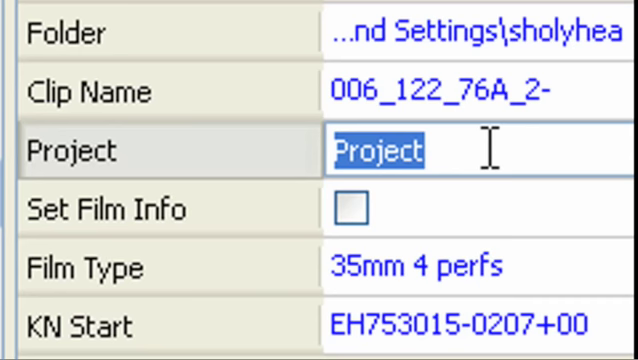
- Replace the Project placeholder with metafuze_quicktour_2
type("metafuze_")
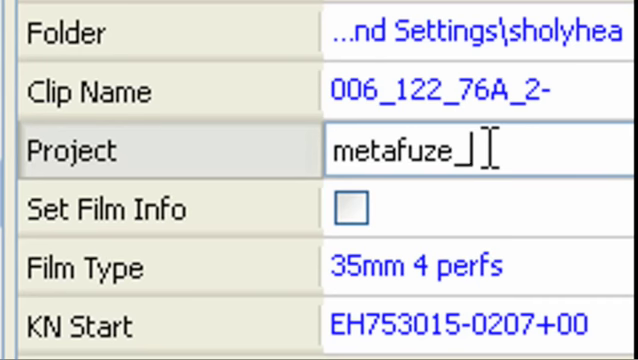
type("quicktour_2")
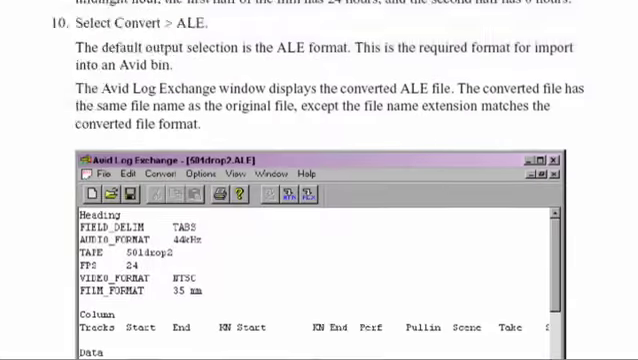
scroll("down", 3)
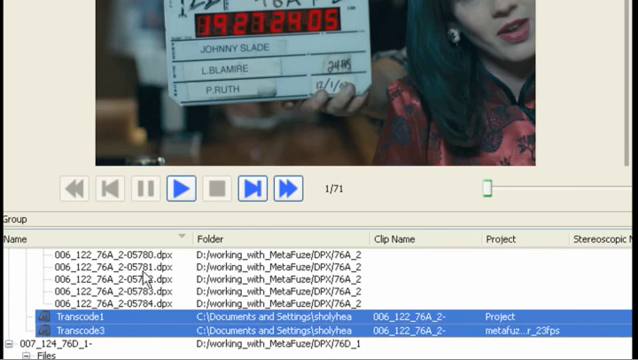
- Run Actions > Transcode so 006_122_76A_2.mxf lands in D:\Avid MediaFiles\MXF\1
left_click(56, 40)
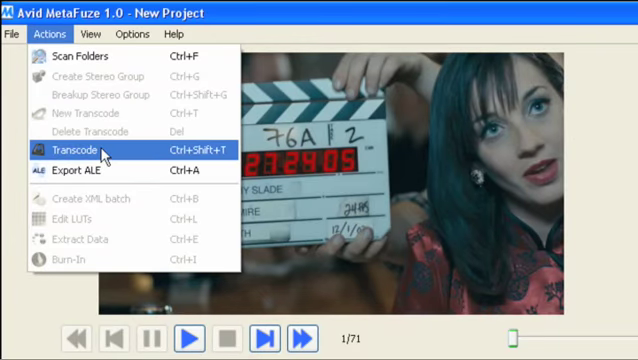
left_click(76, 148)
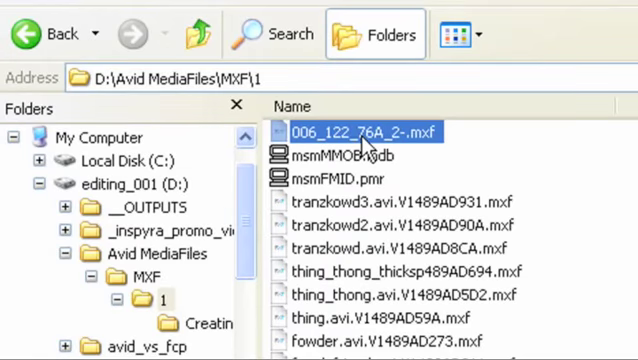
mouse_move(396, 144)
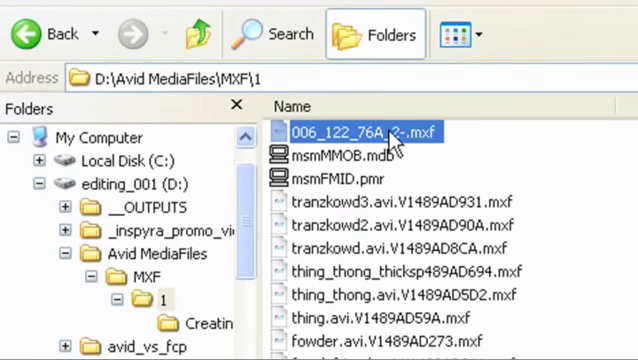